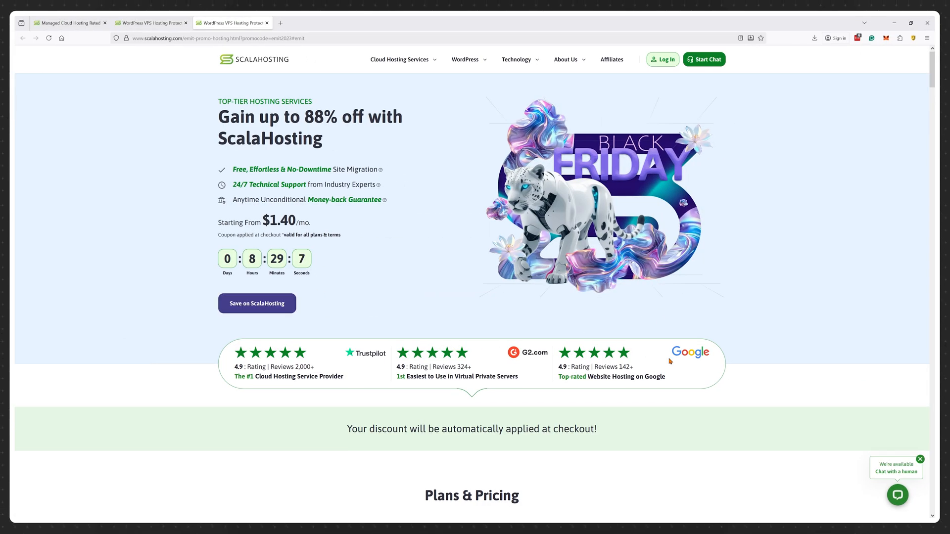
# Review the Black Friday Mini plan pricing, then move to the porkbun.com domain registrar.
pyautogui.scroll(-3)
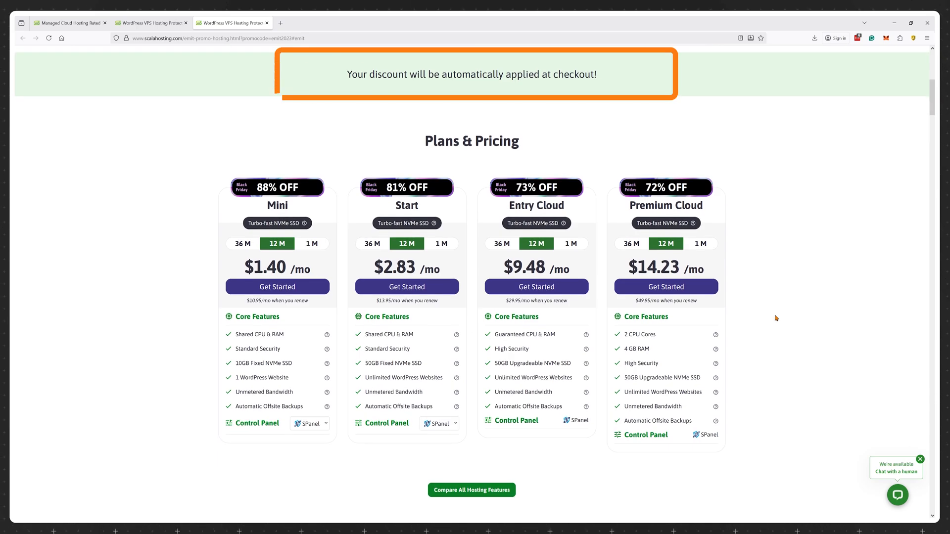
pyautogui.scroll(-3)
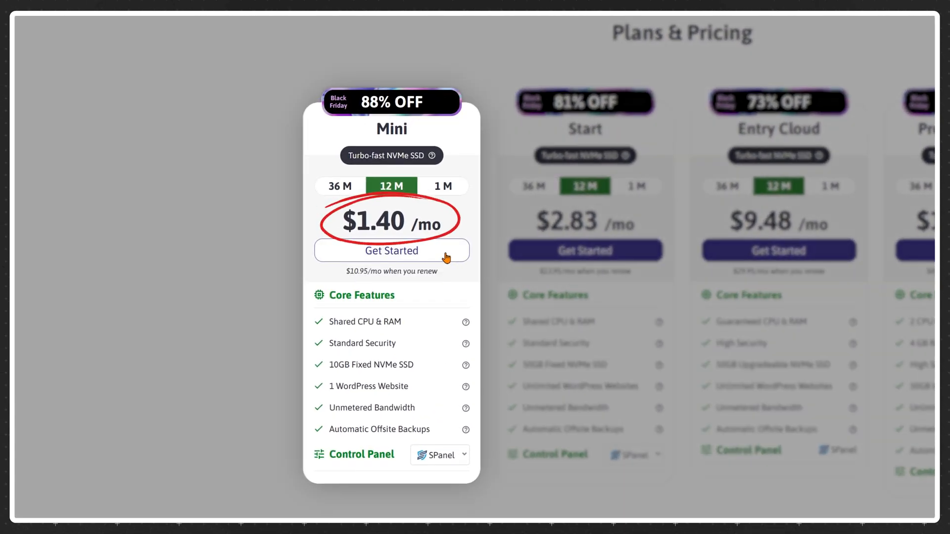
pyautogui.click(391, 250)
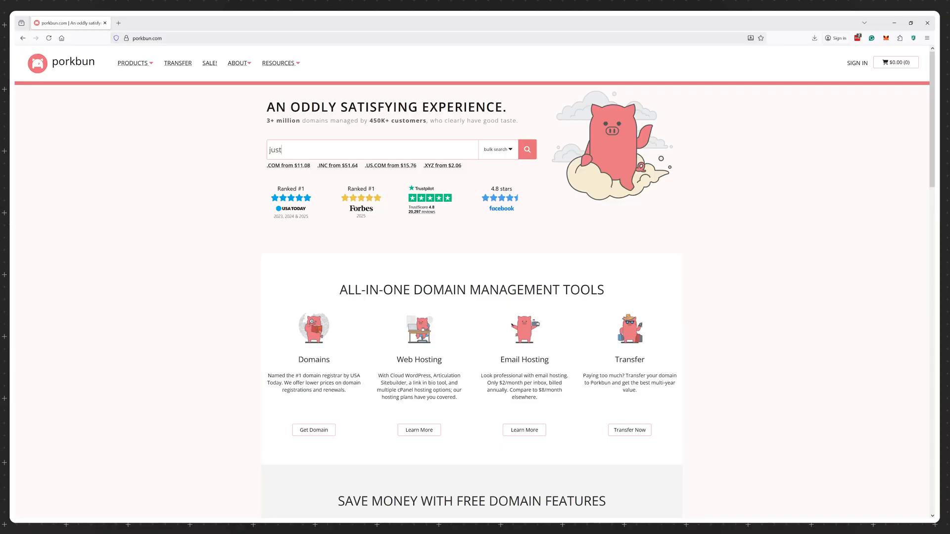
pyautogui.click(526, 150)
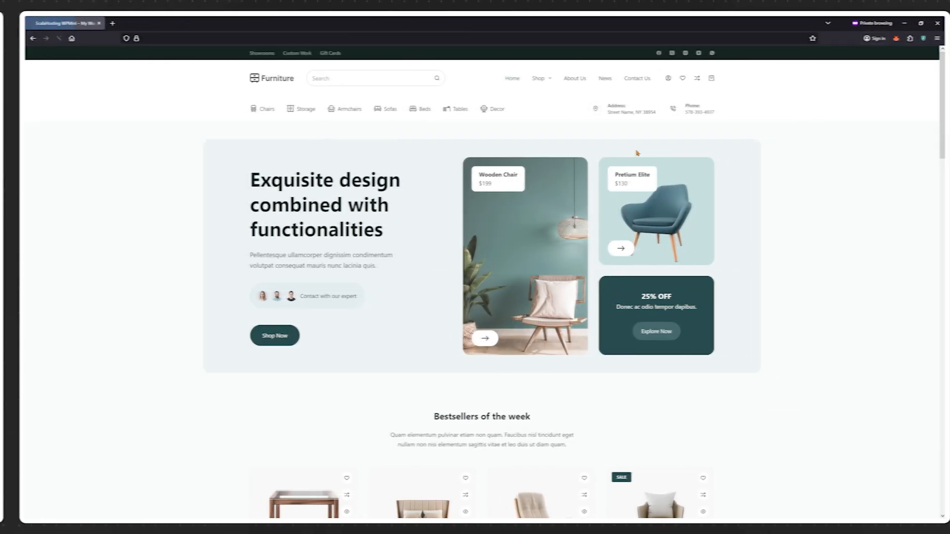
# Browse the furniture store's Bestsellers, About Us, News and Shop > Product Gallery pages.
pyautogui.scroll(-3)
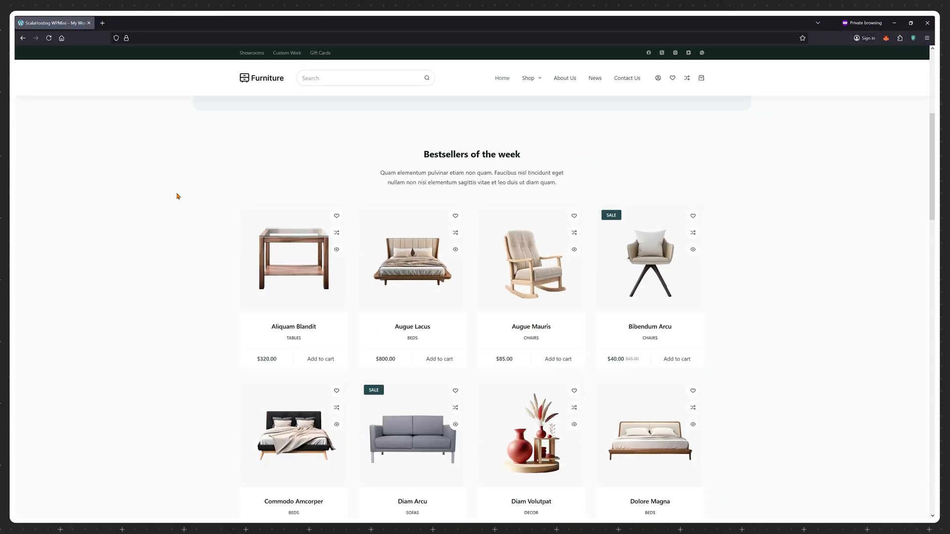
pyautogui.scroll(-3)
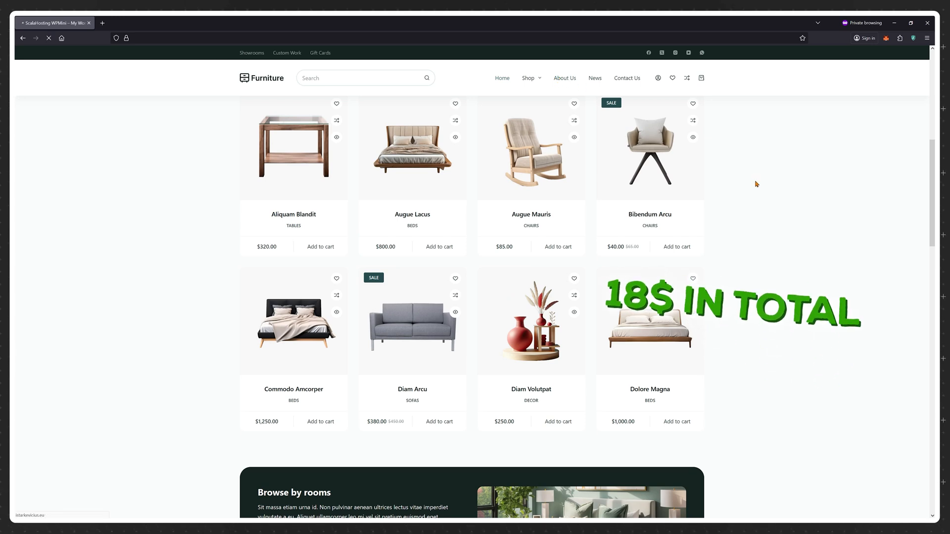
pyautogui.click(563, 77)
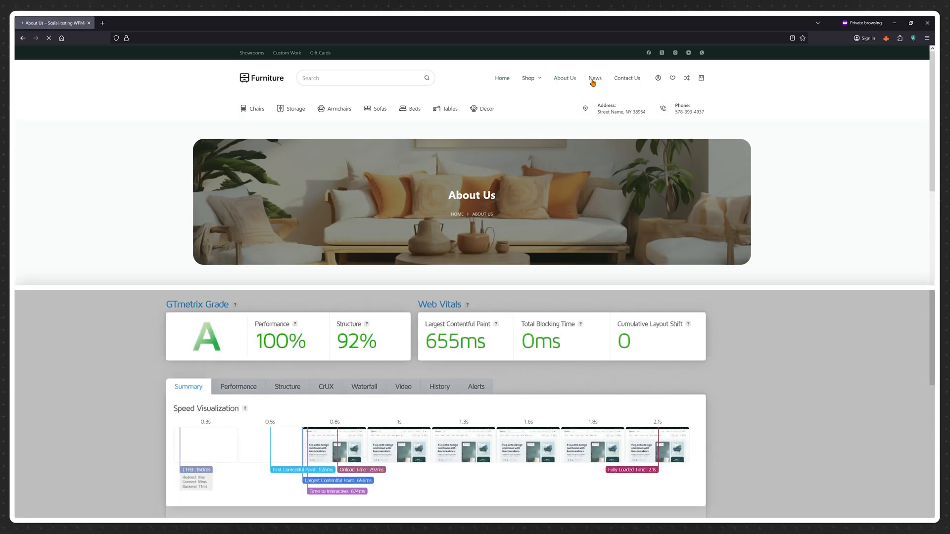
pyautogui.click(594, 77)
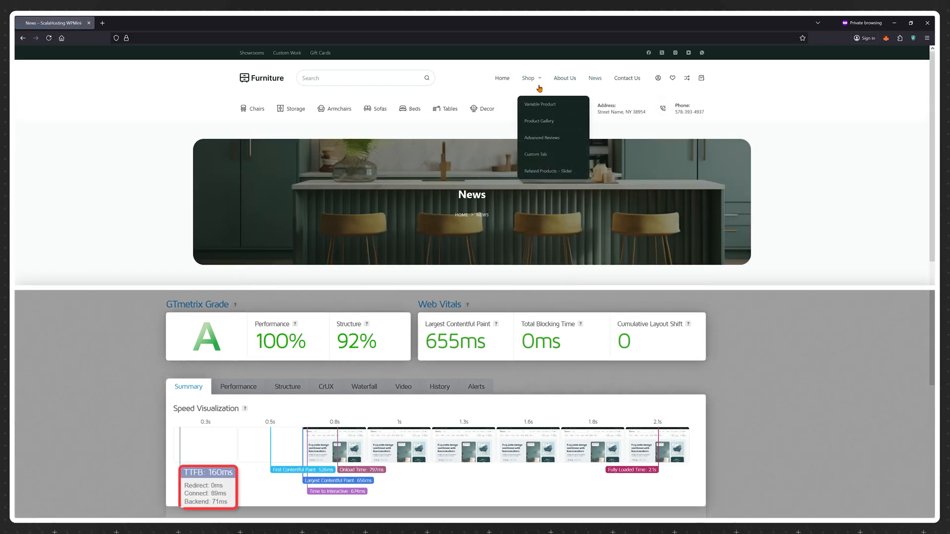
pyautogui.click(538, 120)
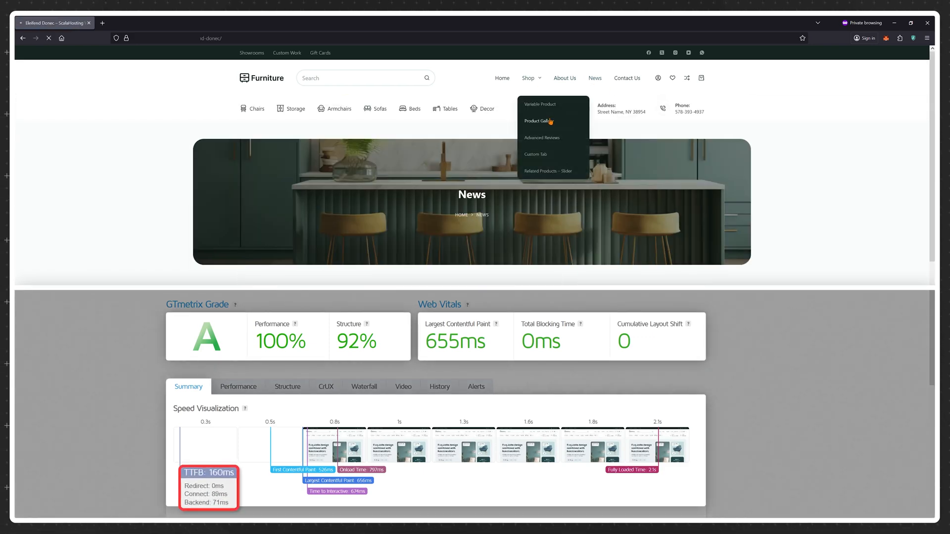
pyautogui.click(536, 121)
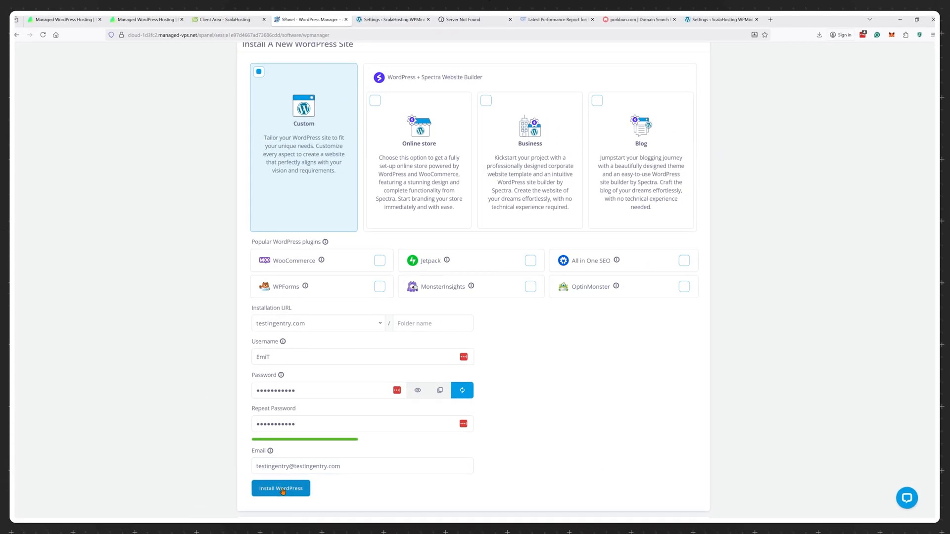
# Install the custom WordPress site on testingentry.com with the filled-in URL, username, password and email.
pyautogui.click(280, 488)
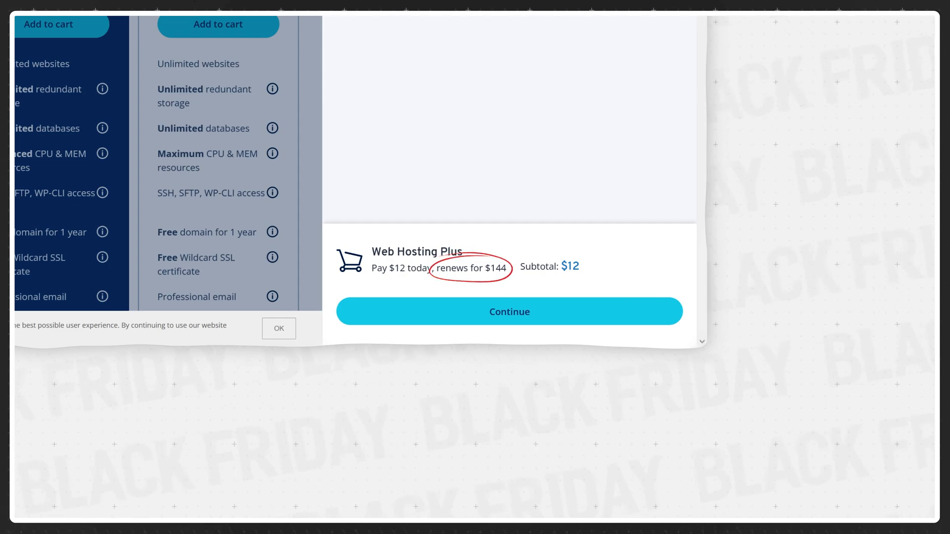
pyautogui.click(393, 22)
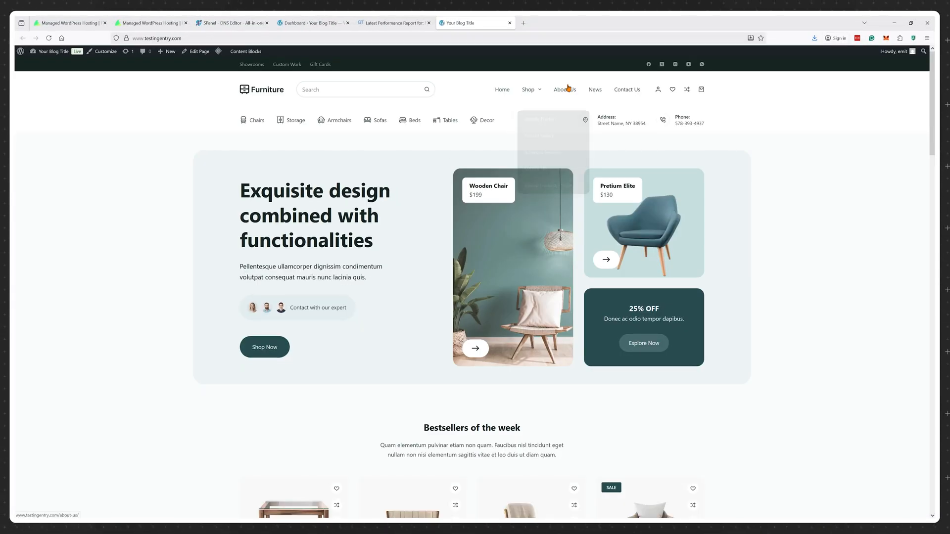
# Visit the testingentry.com furniture site's About Us and News pages from the top navigation.
pyautogui.click(563, 89)
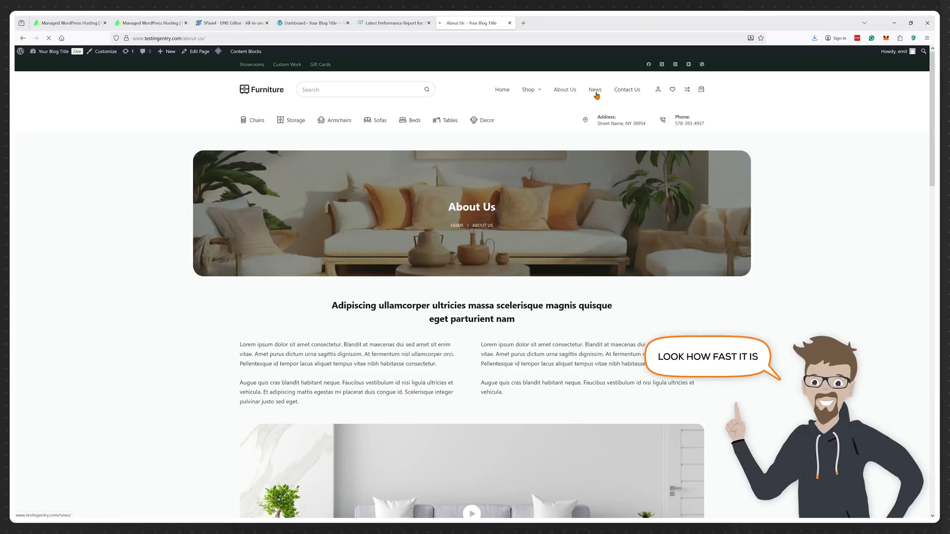
pyautogui.click(626, 89)
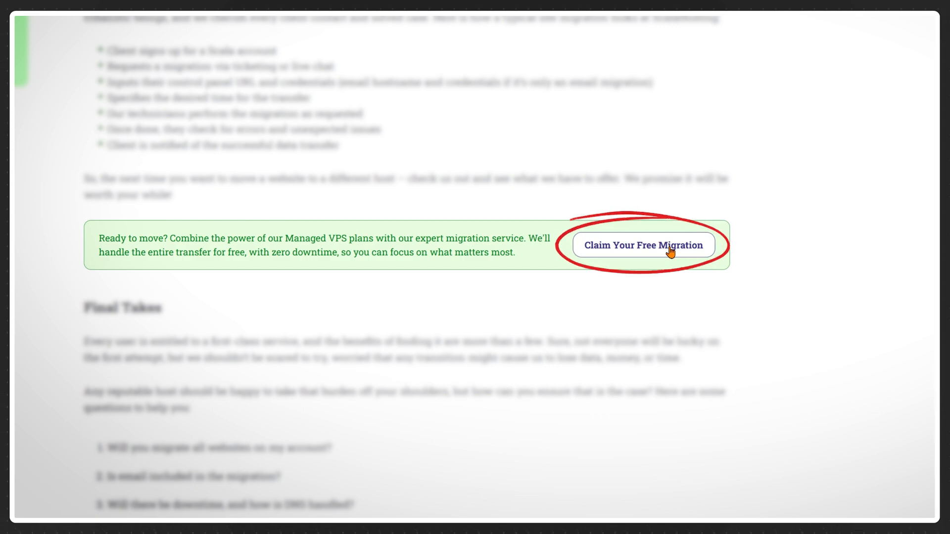
# Claim the free website migration offered with the Managed VPS plans.
pyautogui.click(642, 246)
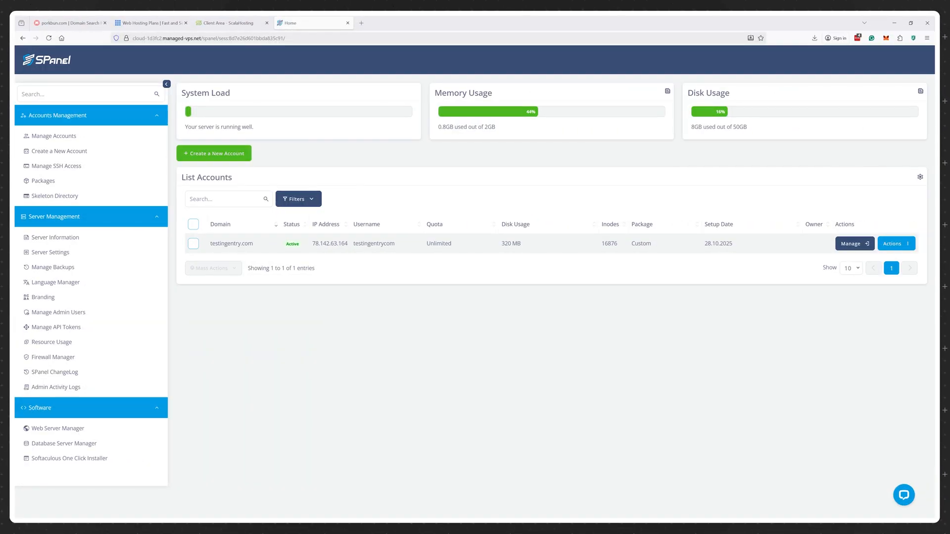
# Manage the testingentry.com account from List Accounts to reach its email, database and file tools.
pyautogui.click(853, 243)
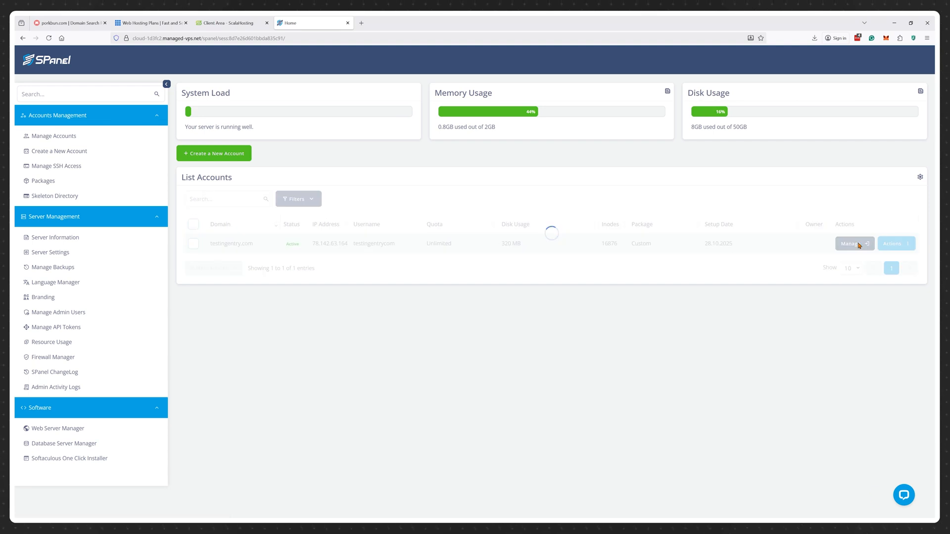
pyautogui.click(853, 243)
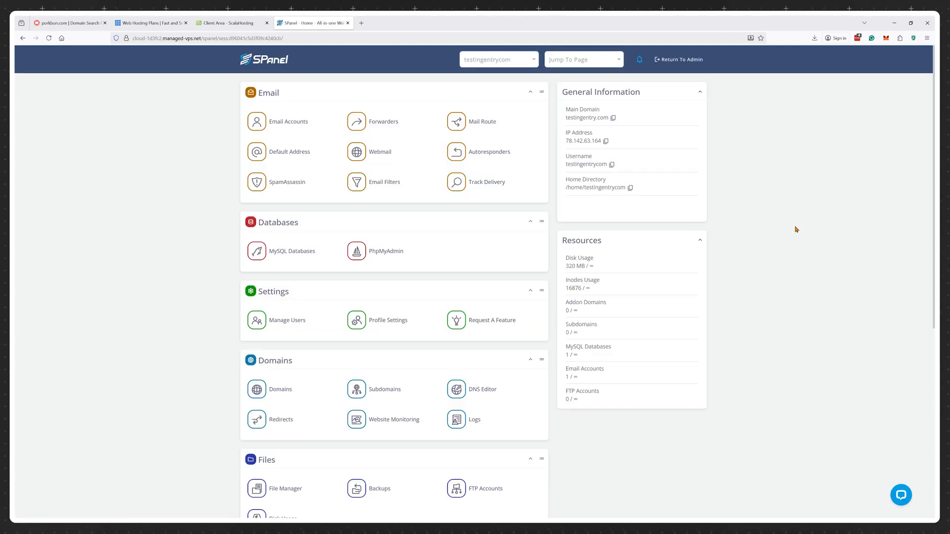
pyautogui.scroll(-3)
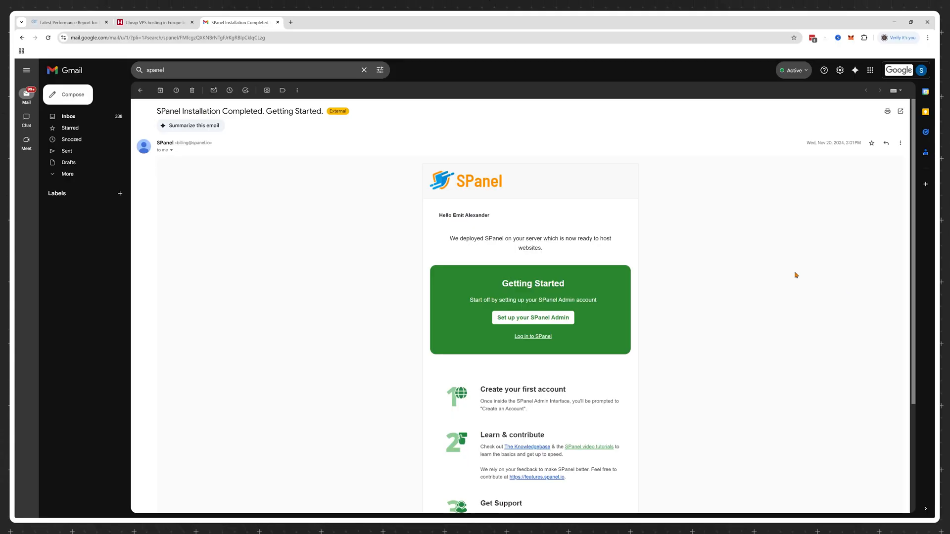
# Follow the Set up your SPanel Admin link in the installation-complete email.
pyautogui.scroll(-3)
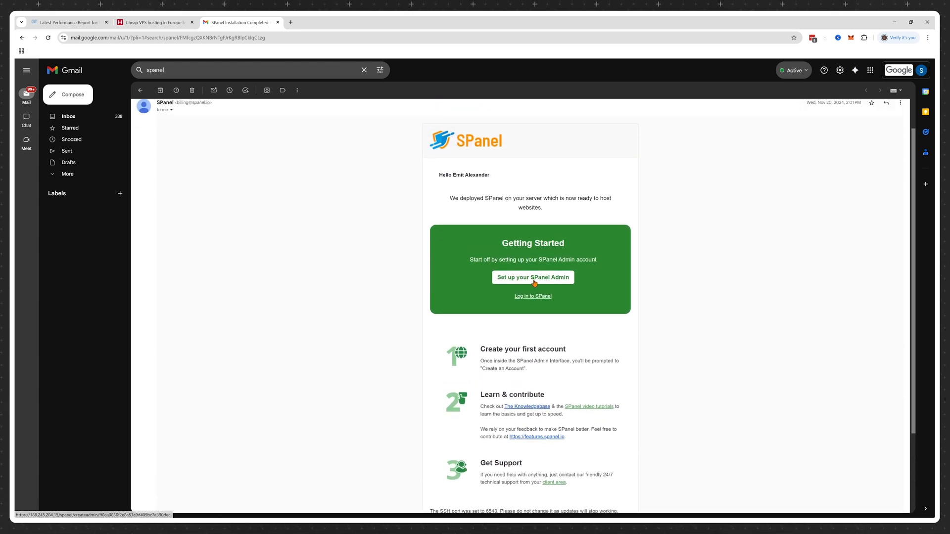
pyautogui.click(532, 277)
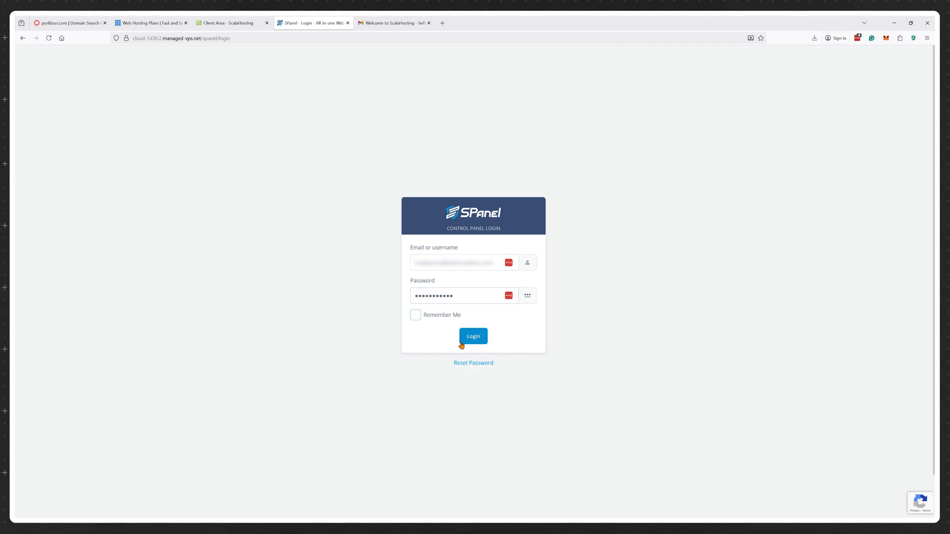
# Log in to the SPanel control panel with the filled-in username and password.
pyautogui.click(473, 336)
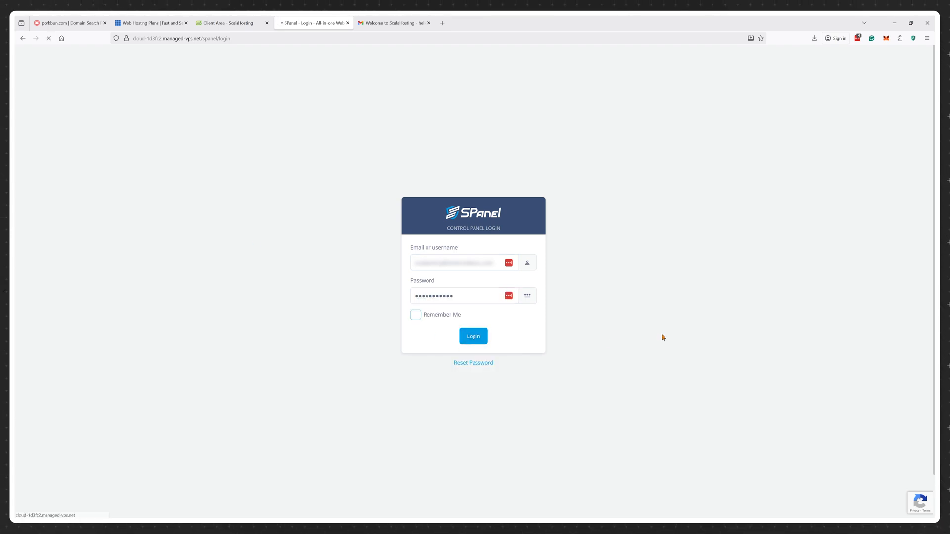
pyautogui.click(473, 336)
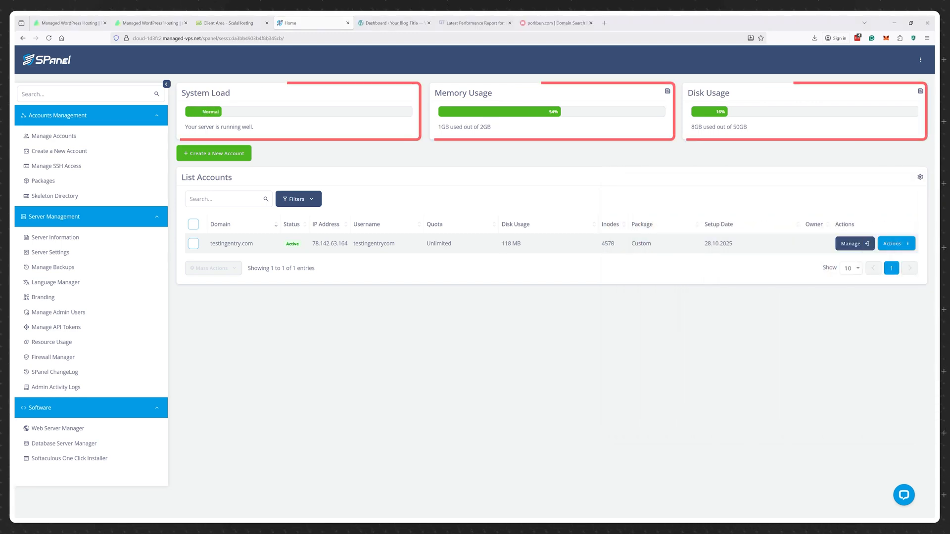
pyautogui.moveTo(59, 429)
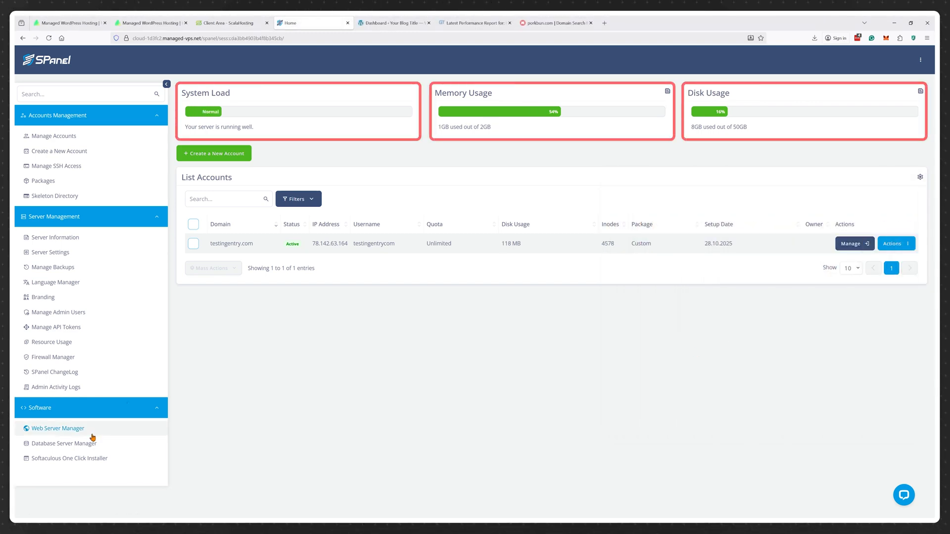
# In Software > Web Server Manager, switch the active web server from Apache to OpenLiteSpeed.
pyautogui.click(58, 428)
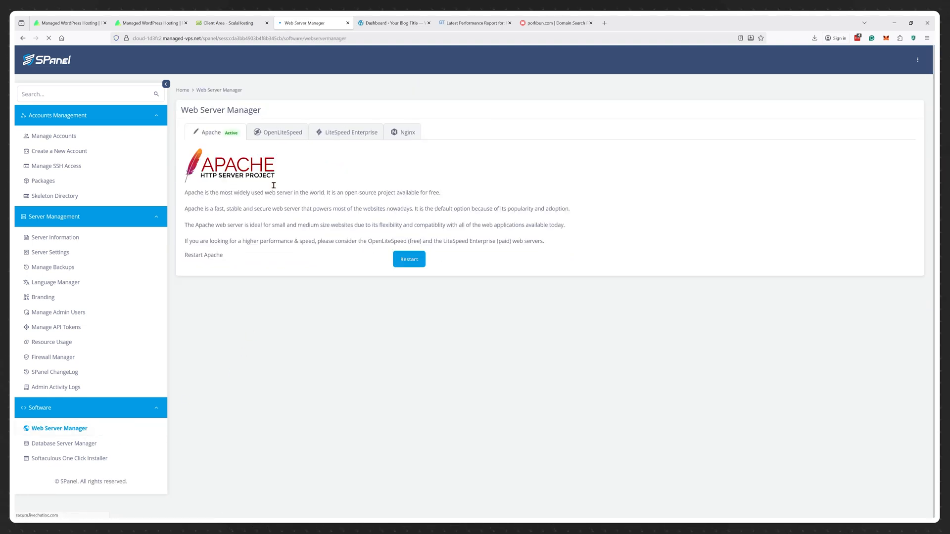
pyautogui.click(280, 132)
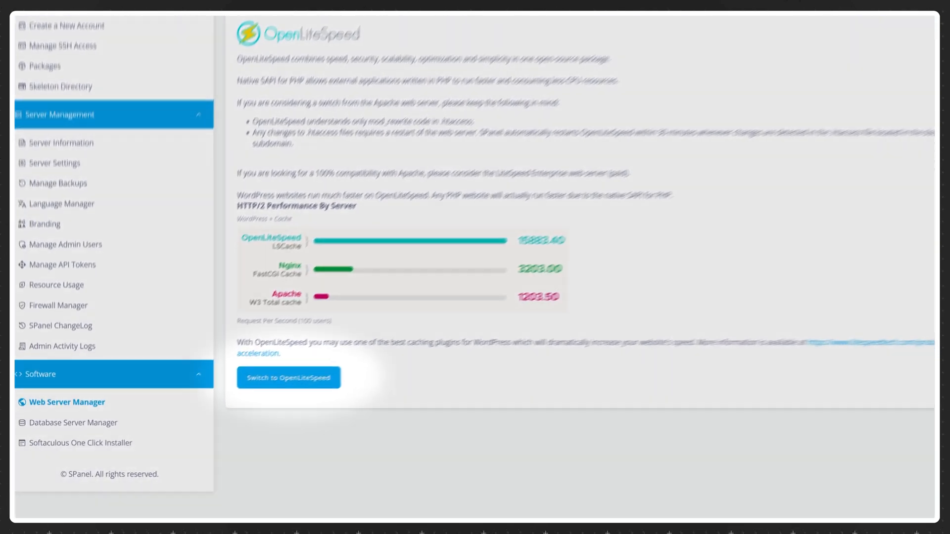
pyautogui.scroll(-3)
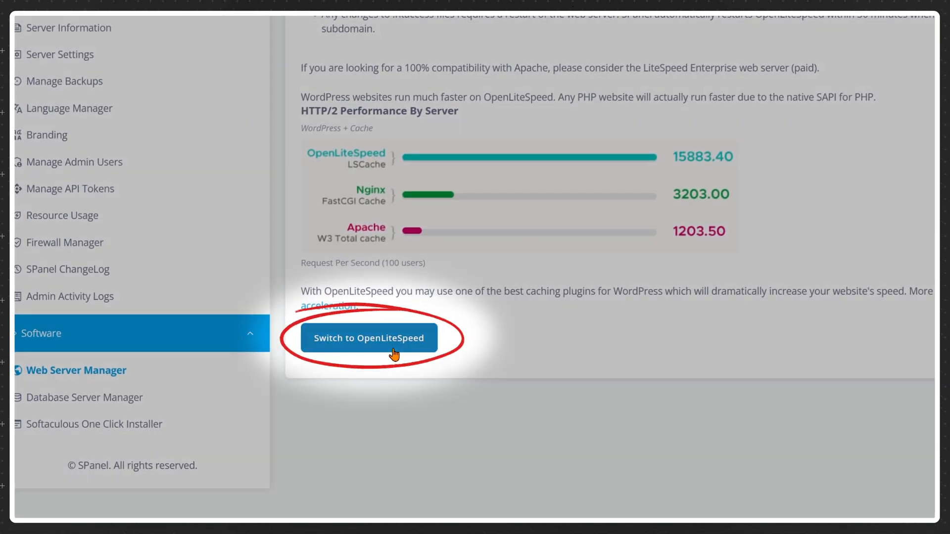
pyautogui.click(368, 337)
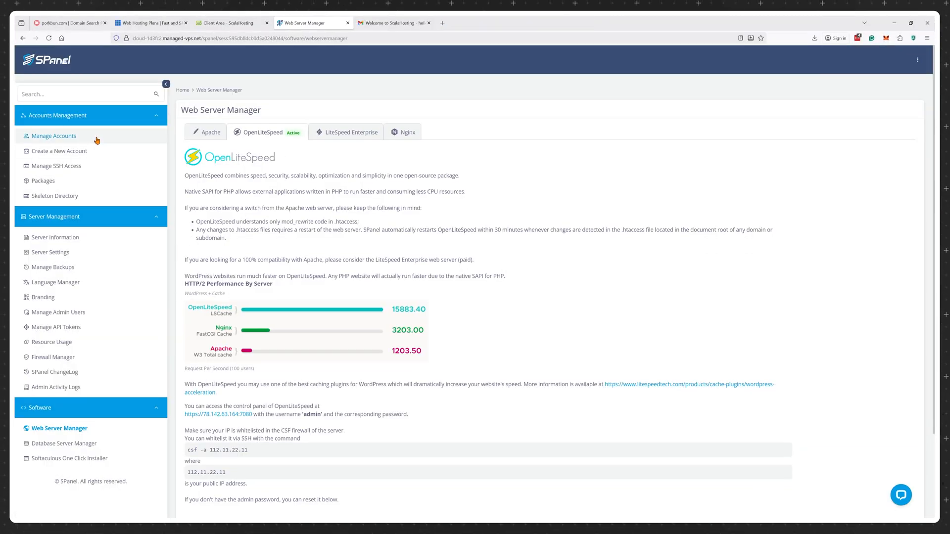
# From Manage Accounts, enter the testingentry.com account's user control panel again.
pyautogui.click(54, 135)
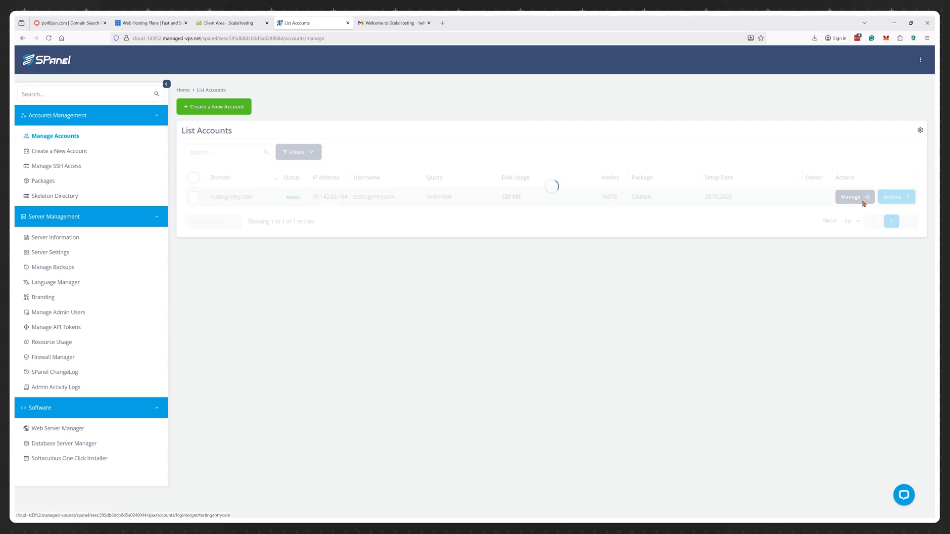
pyautogui.click(850, 196)
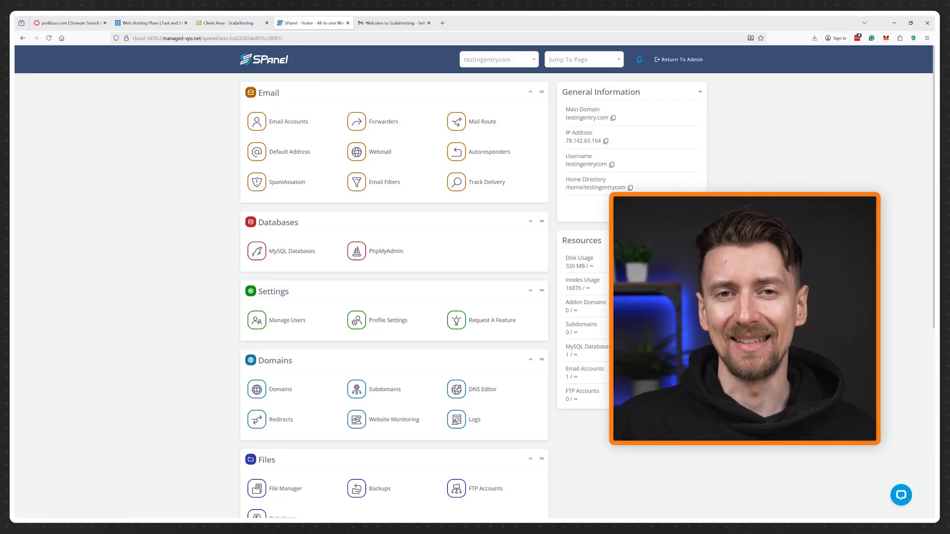
pyautogui.scroll(-3)
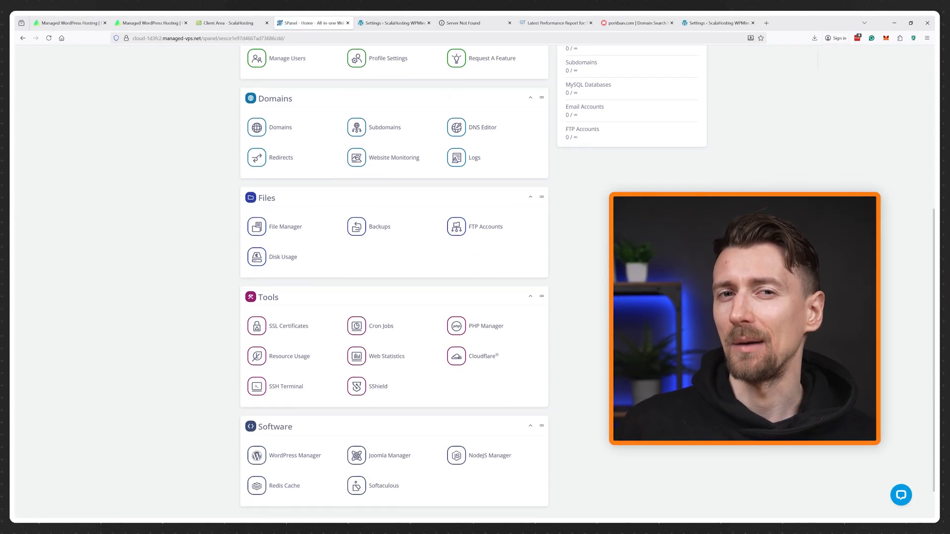
pyautogui.click(294, 412)
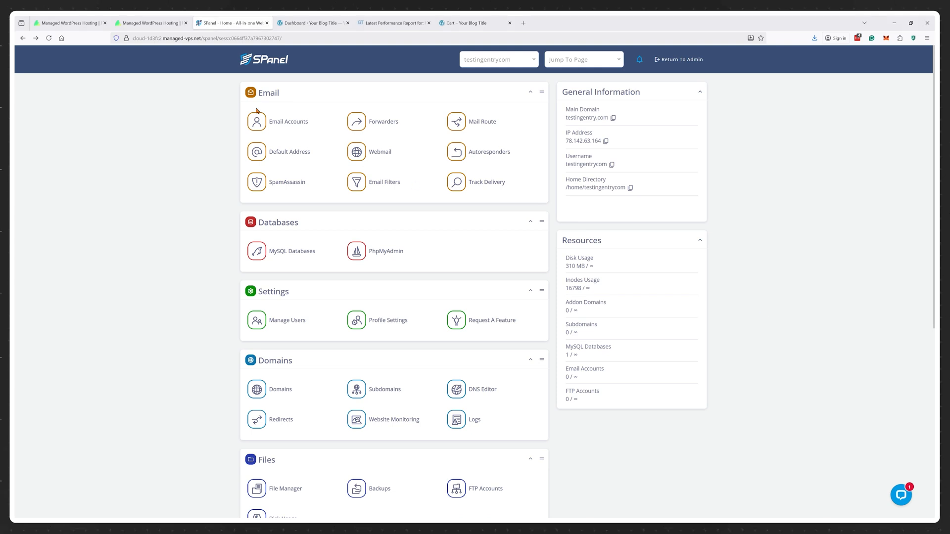
pyautogui.click(288, 121)
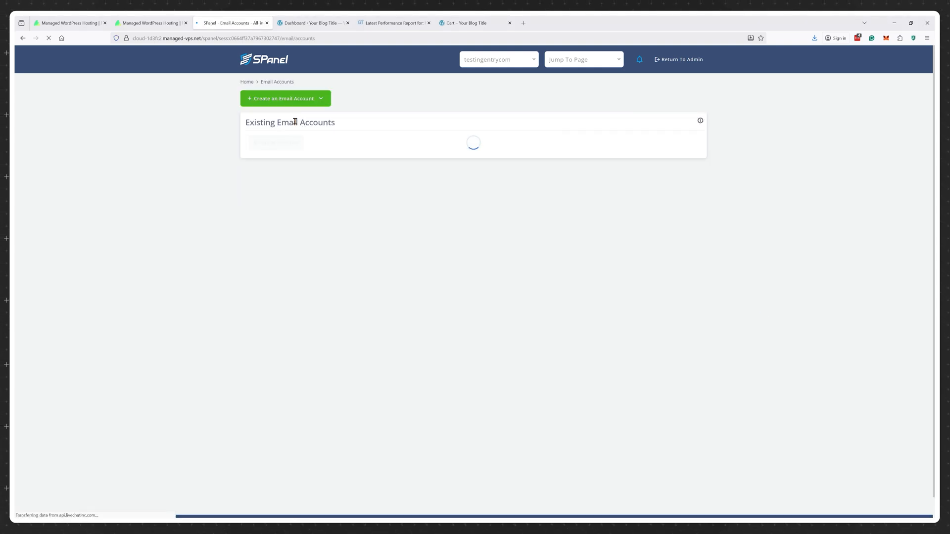
pyautogui.click(285, 98)
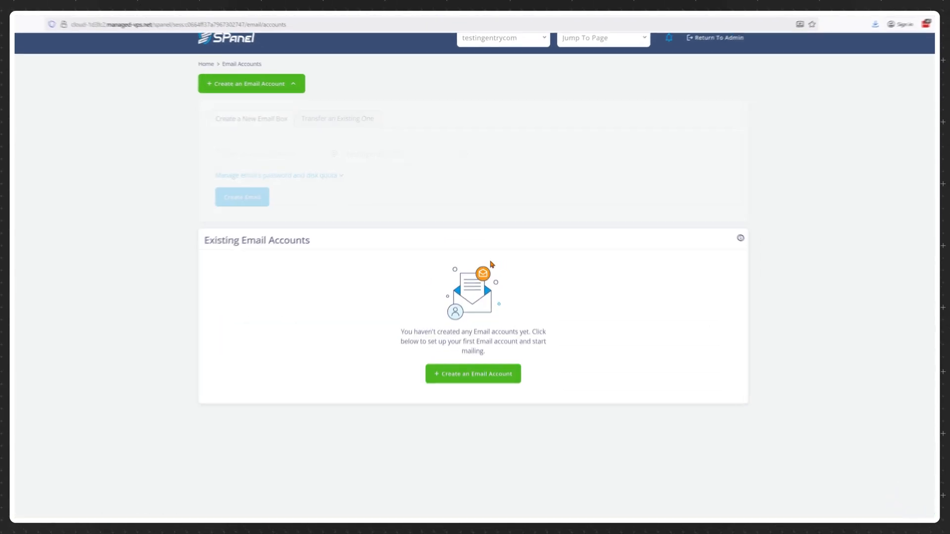
pyautogui.click(190, 148)
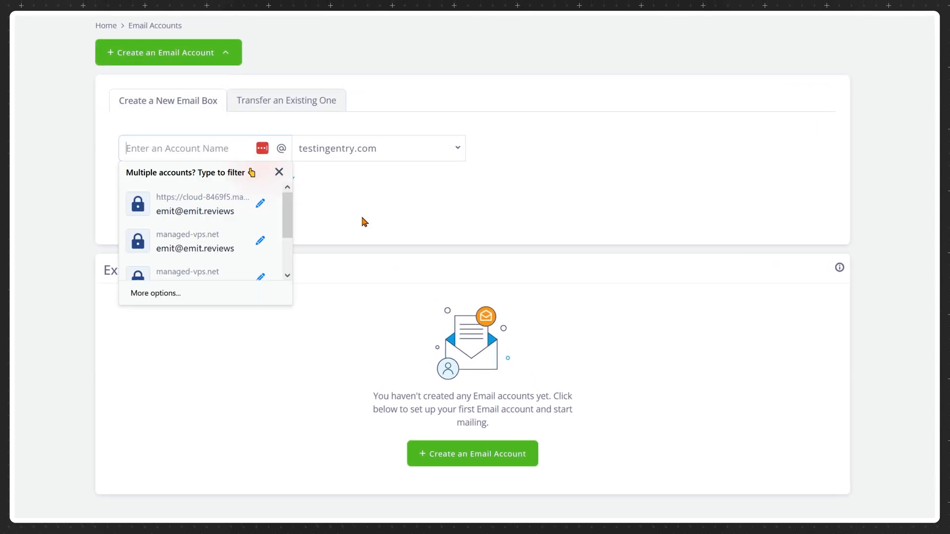
pyautogui.write('info')
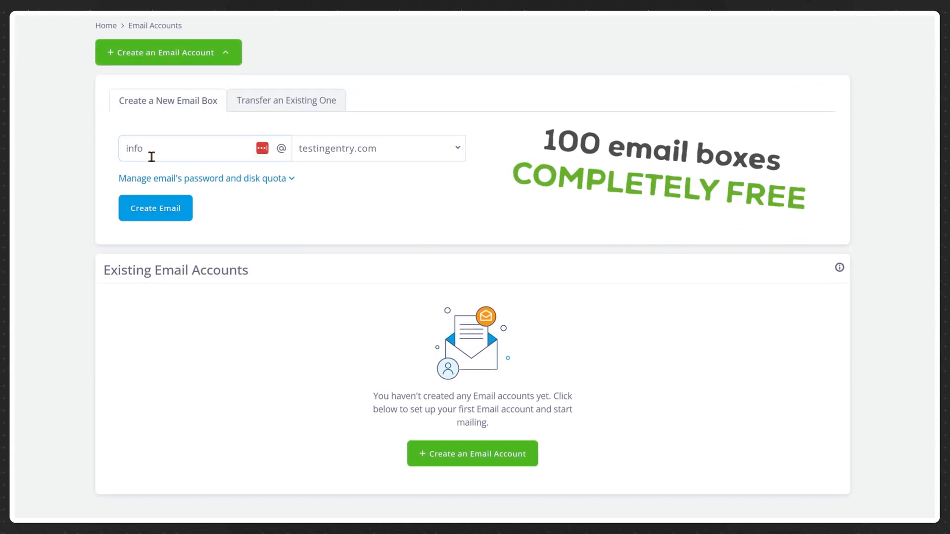
pyautogui.click(155, 208)
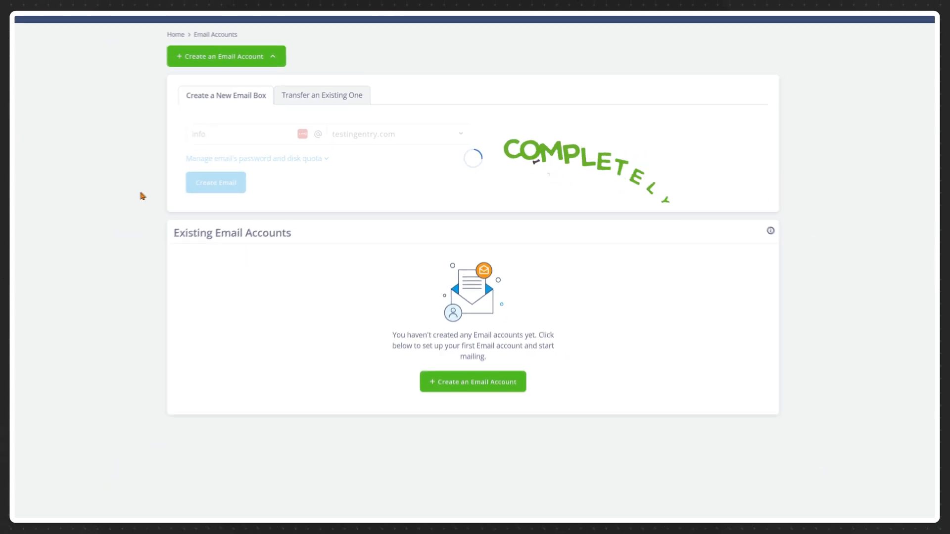
# Leave SPanel and land on the Emit Reviews website home page.
pyautogui.click(215, 182)
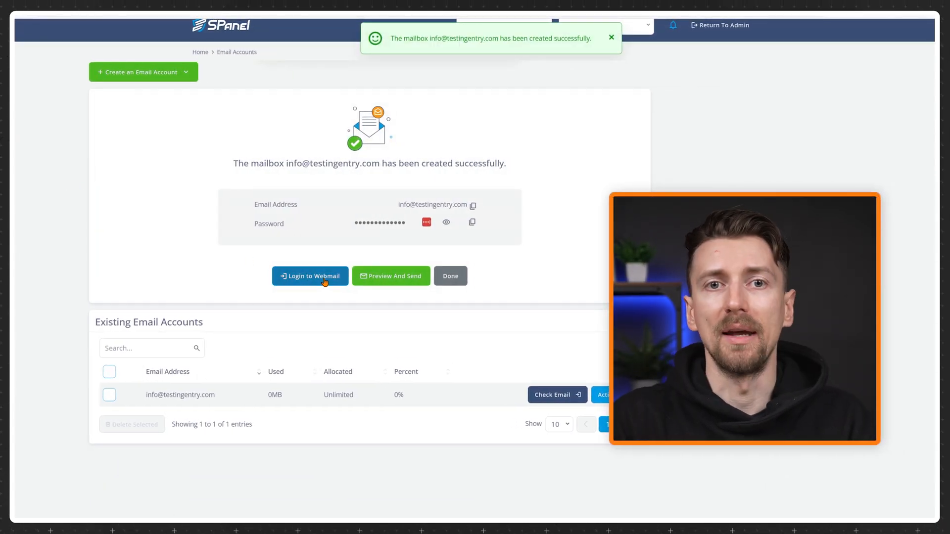
pyautogui.click(309, 276)
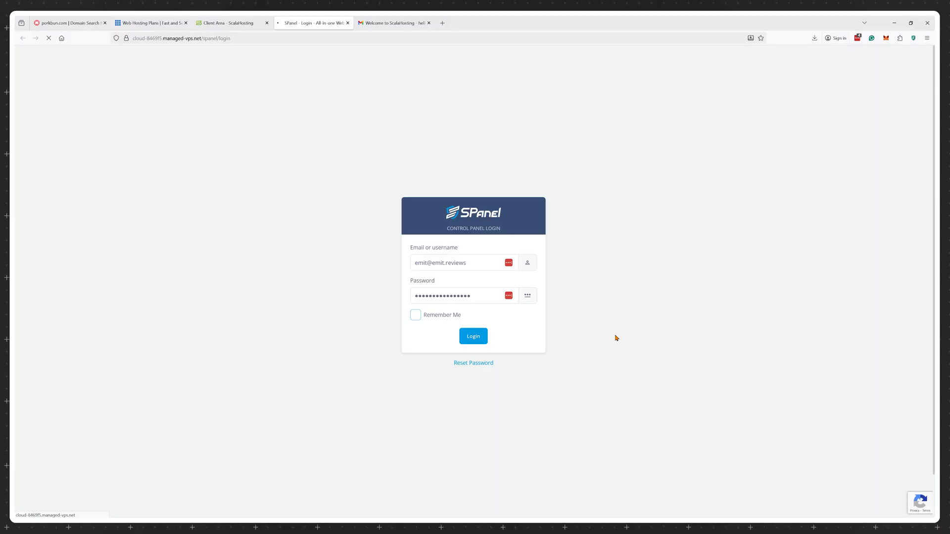
pyautogui.click(472, 336)
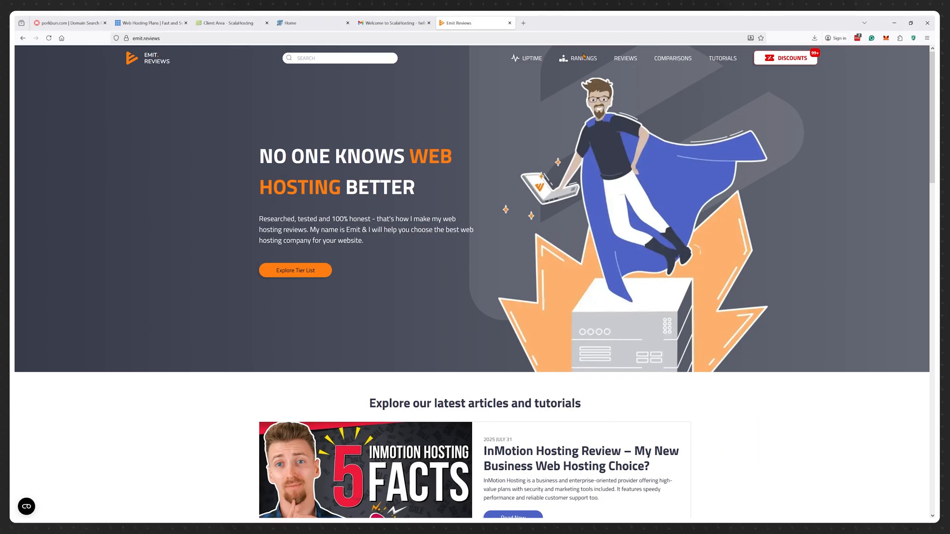
# Browse Comparisons and Reviews, then land on the biggest web hosting discounts page.
pyautogui.click(531, 58)
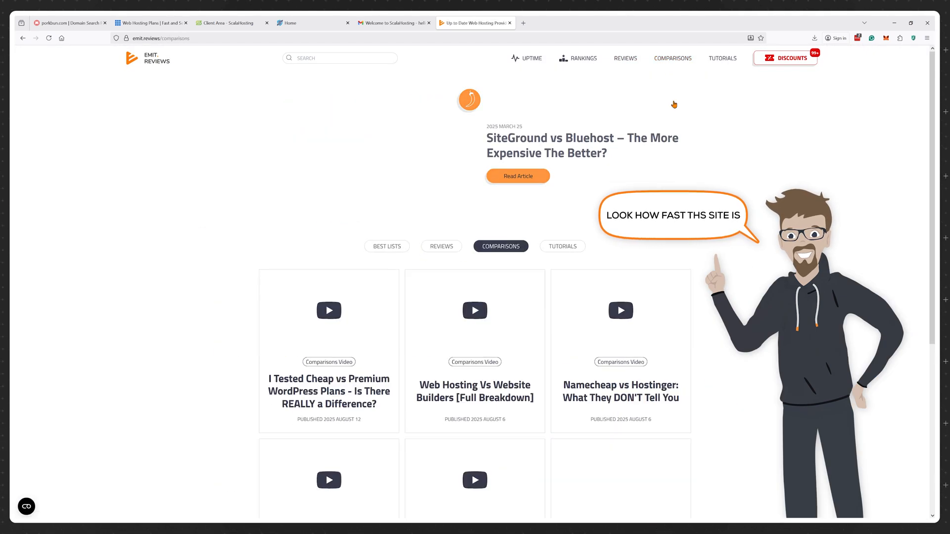
pyautogui.click(441, 246)
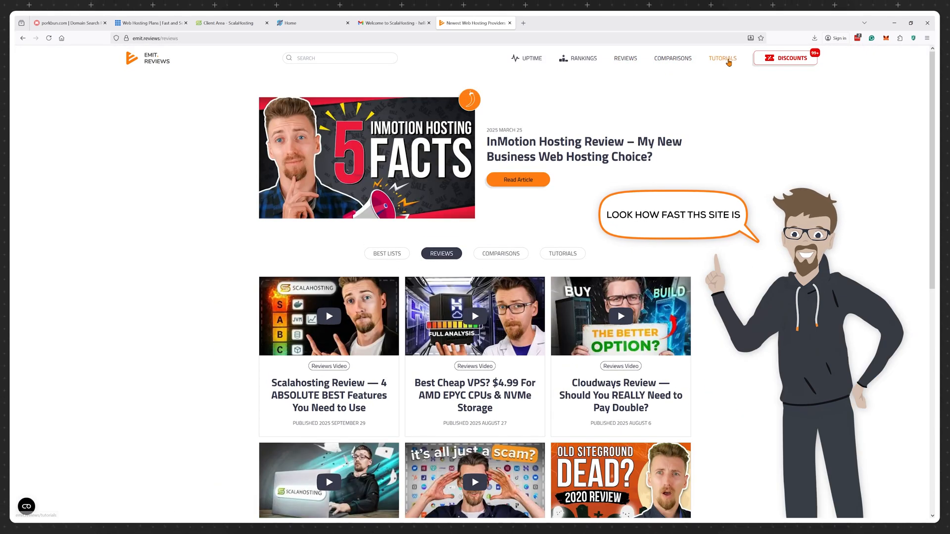
pyautogui.click(785, 58)
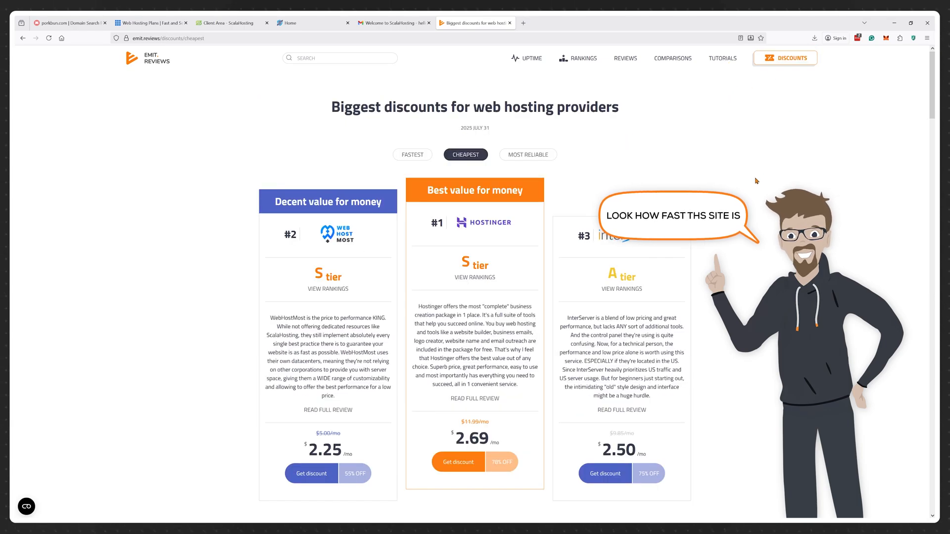